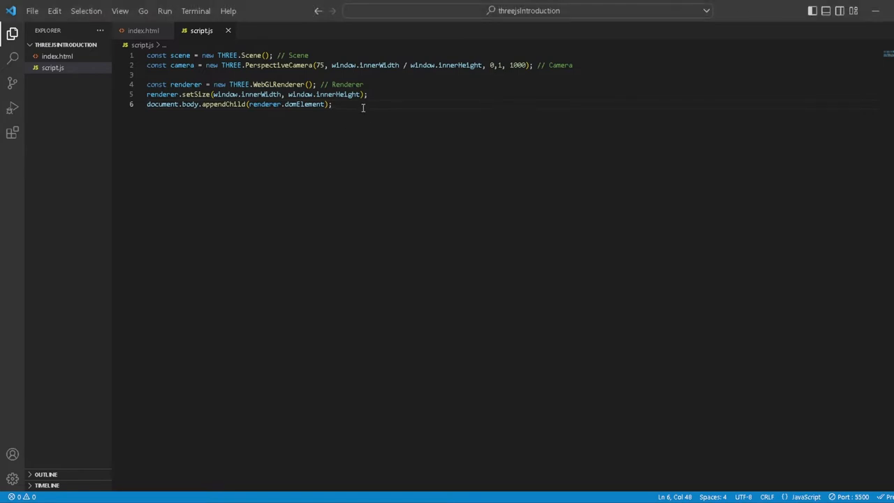
Add the comment '// Create a cube / 3D Object' below the renderer setup
text(// Create a)
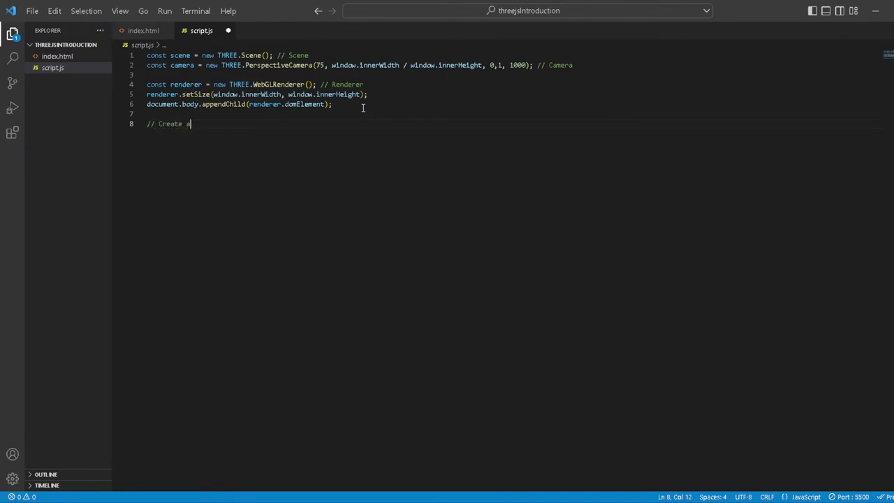
text(cube / #)
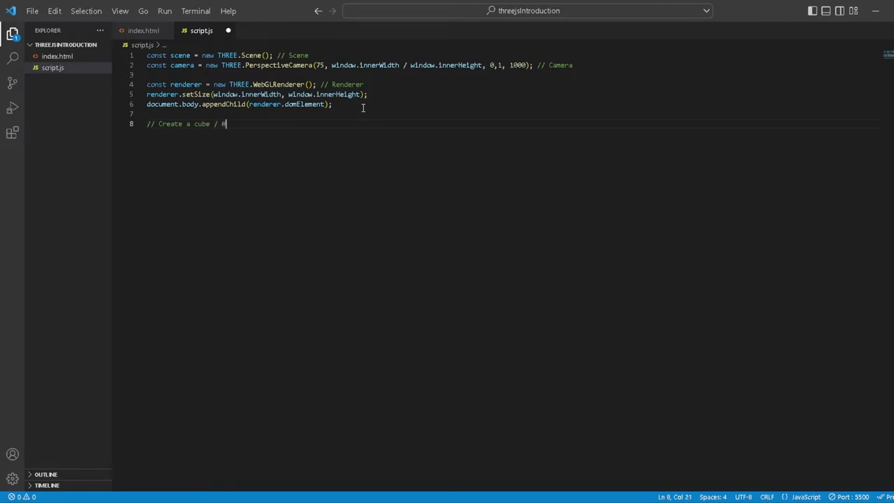
text(3D Object)
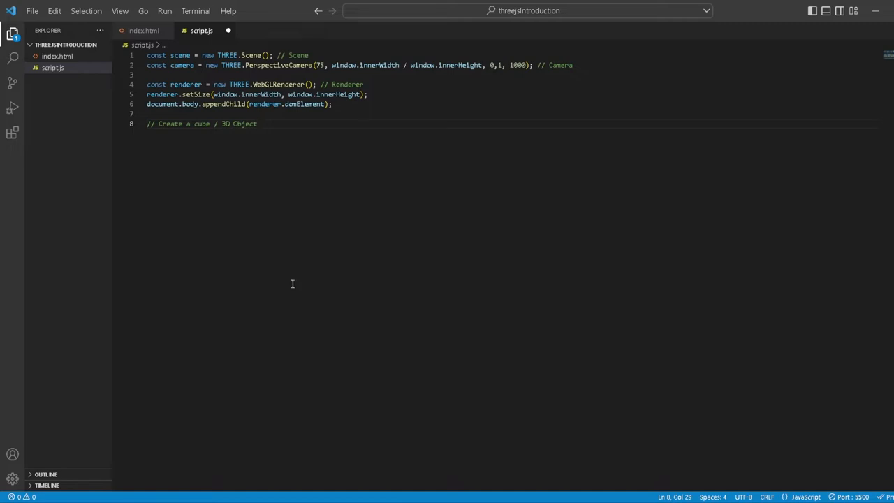
mouse_move(197, 61)
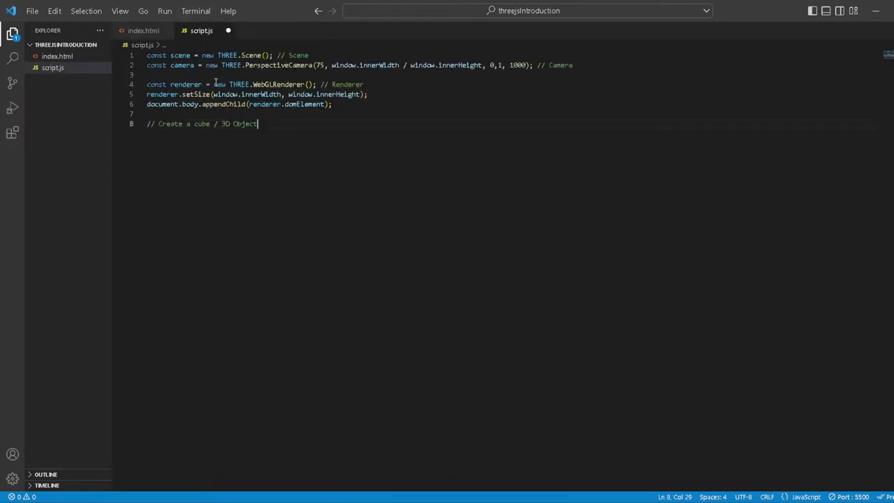
key(Enter)
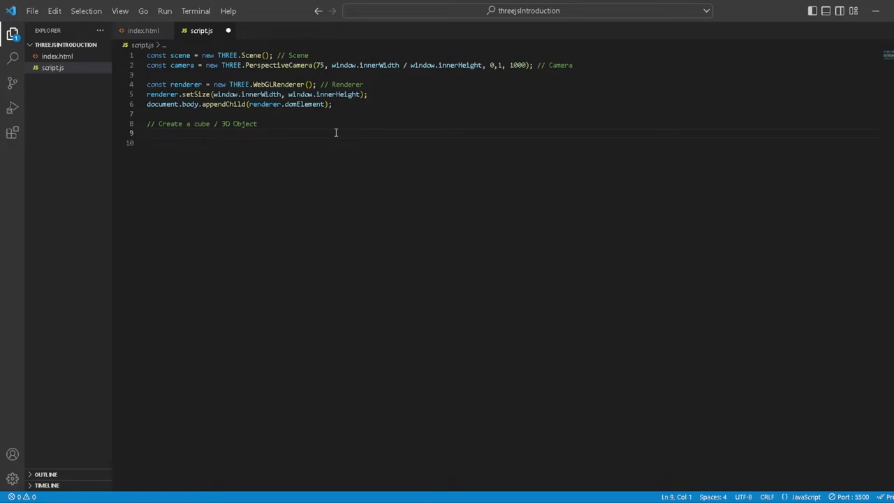
Declare const geometry = new THREE.BoxGeometry(1,1,1); under the comment
text(const)
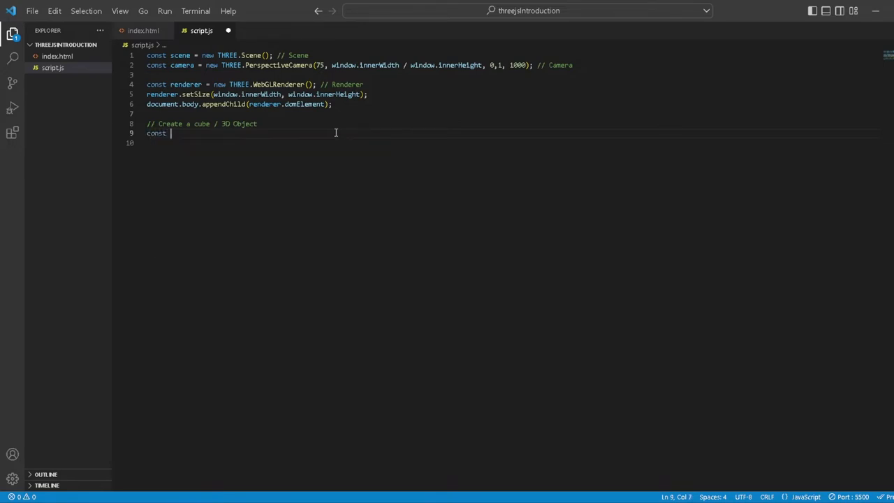
text(geometr)
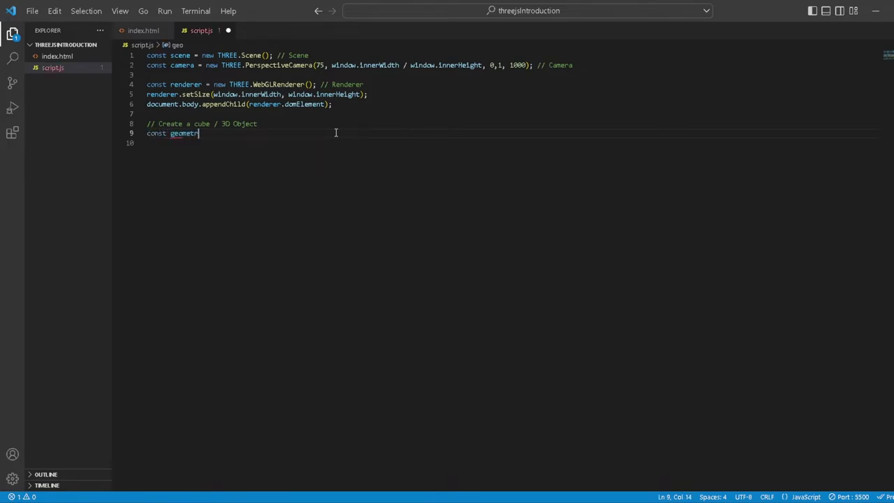
text(y = new Th)
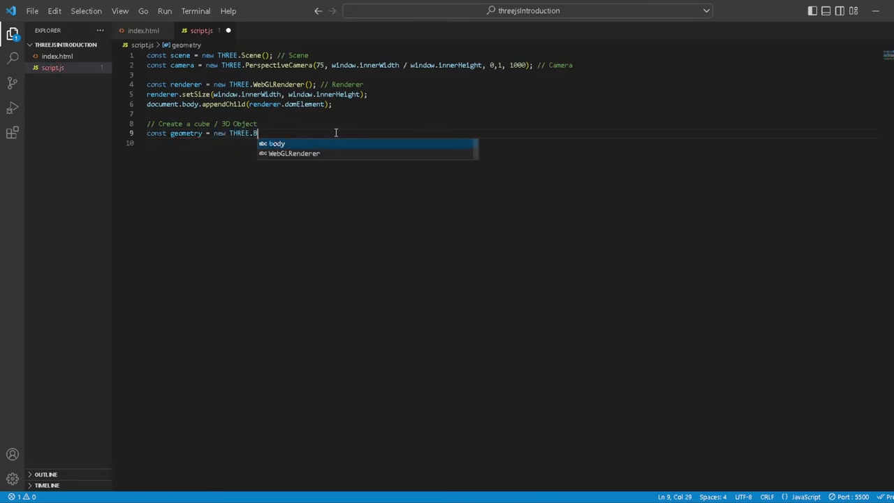
text(oxG)
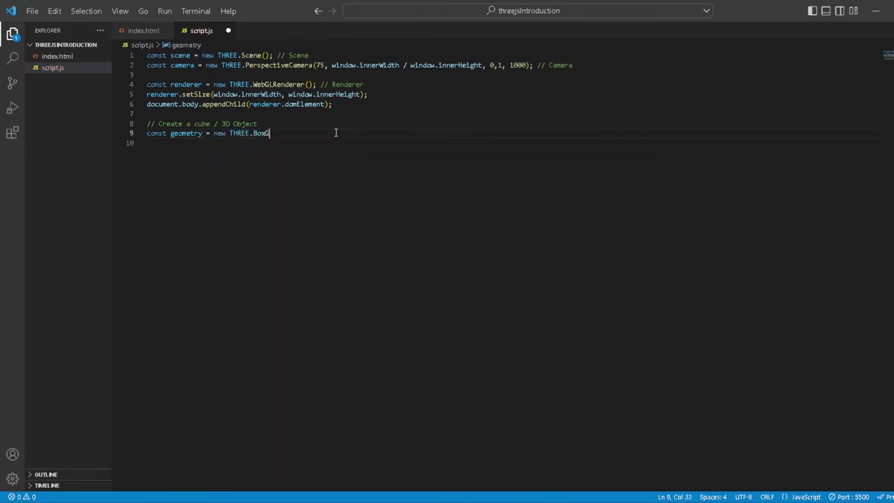
text(eo)
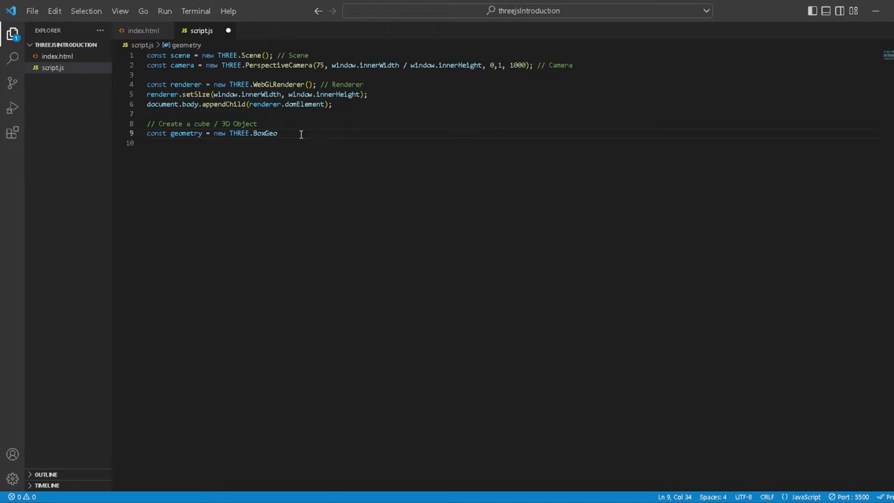
text(metry)
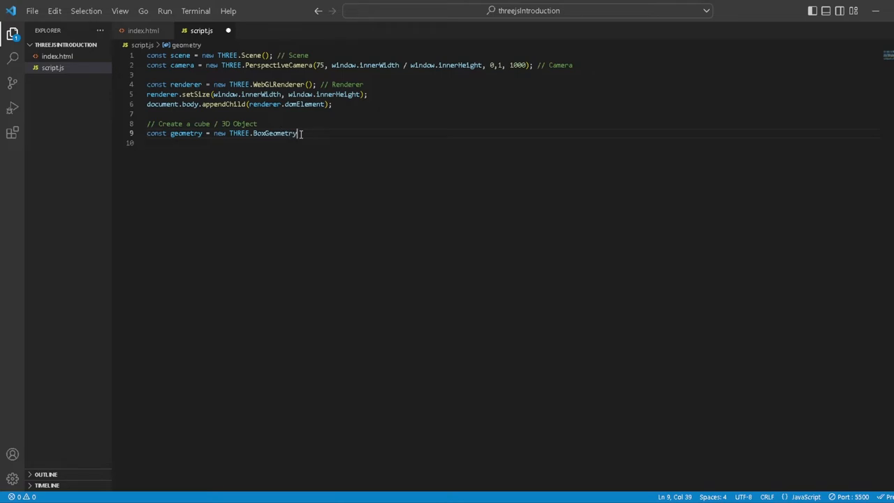
text((1,1,))
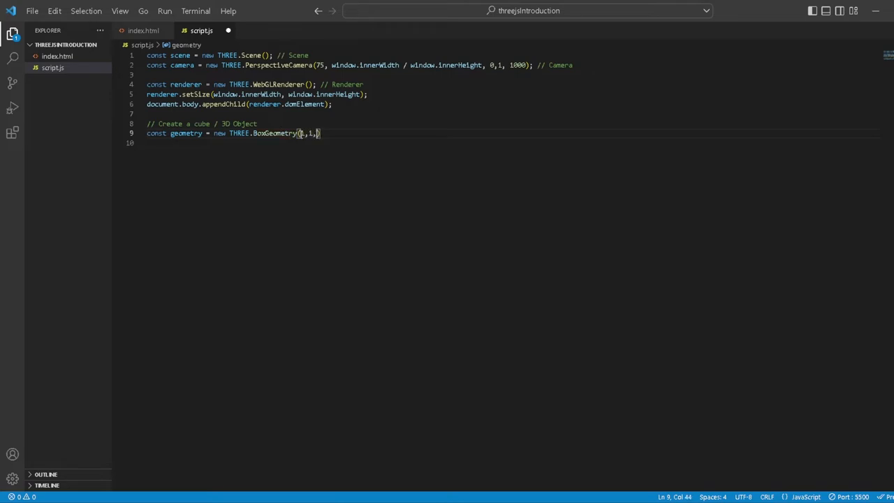
text(1)
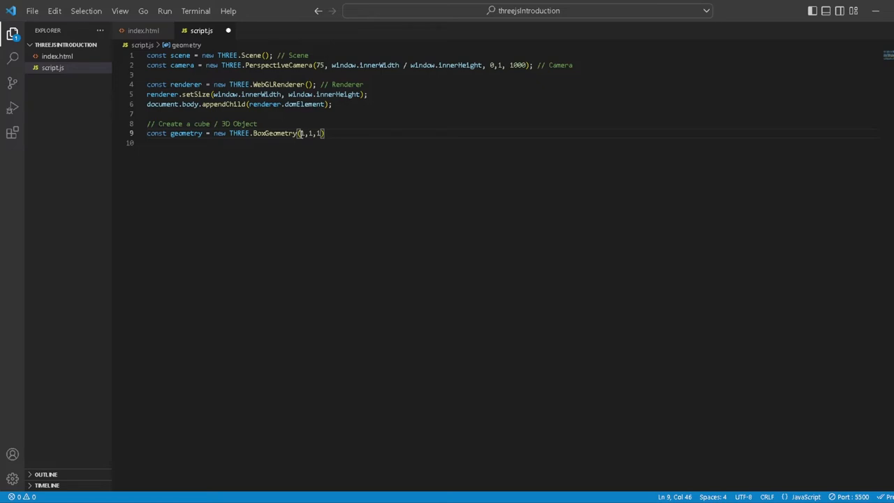
text(;)
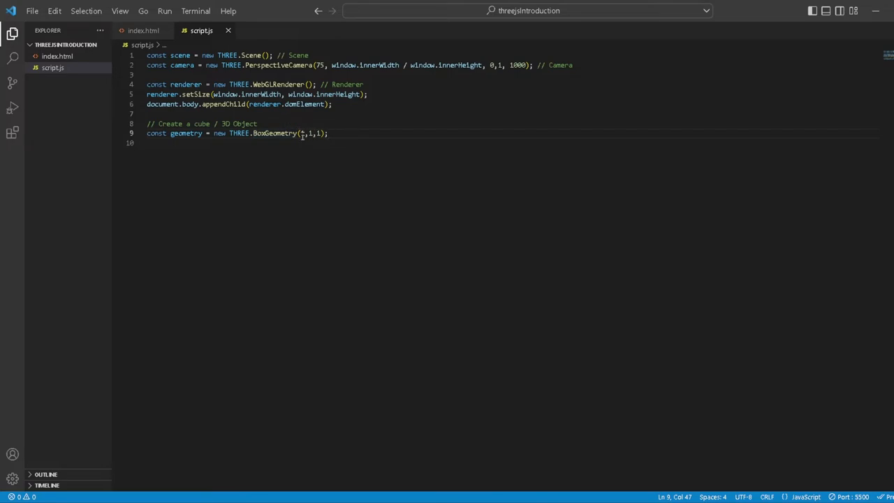
Comment the geometry line with '// x, y, z - 1 meter'
text(//)
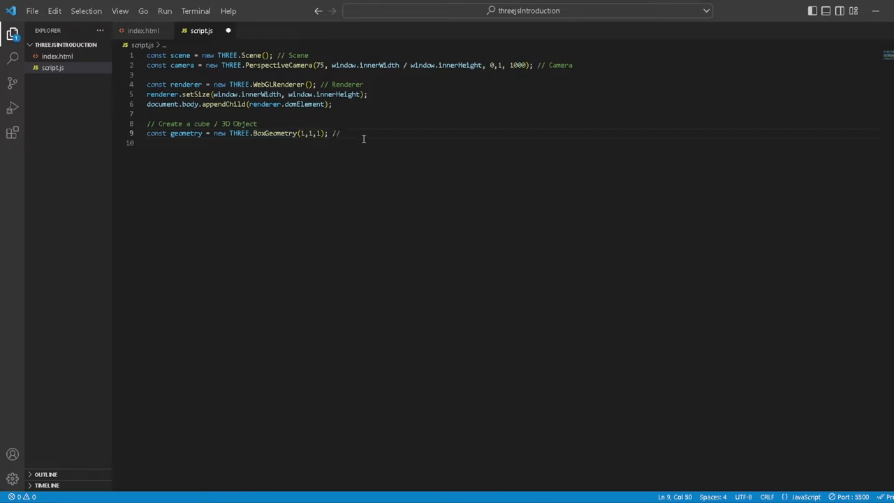
text(x.)
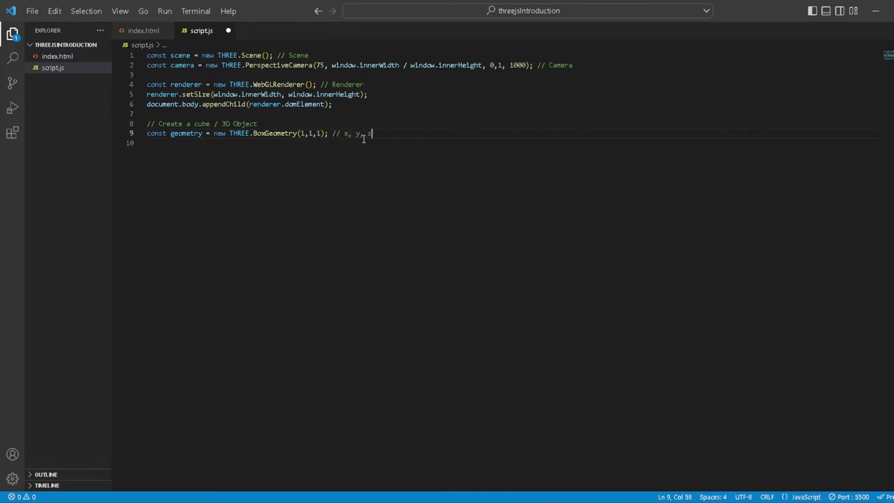
text(- 1)
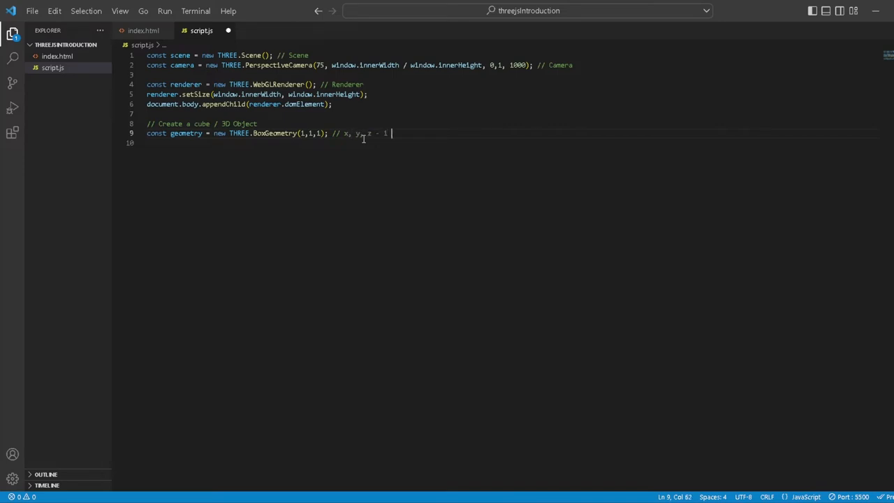
text(meter)
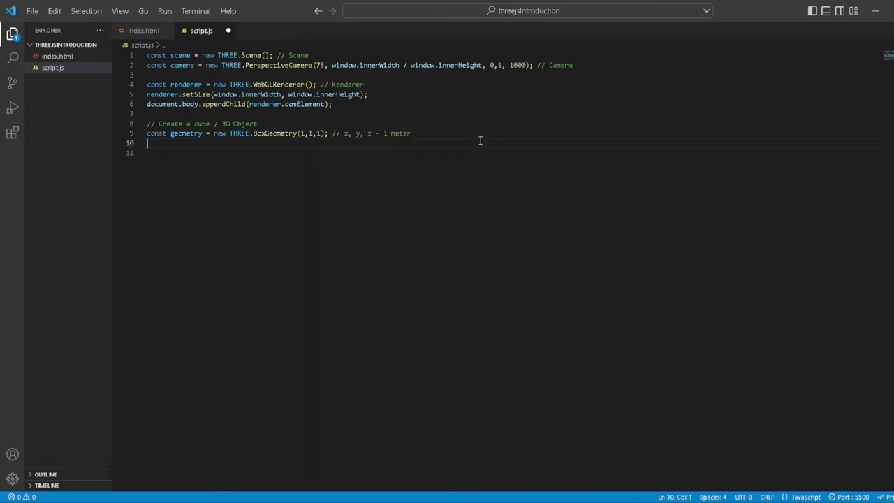
Declare const material = new THREE.MeshBasicMaterial({ }) on line 10
text(const mate)
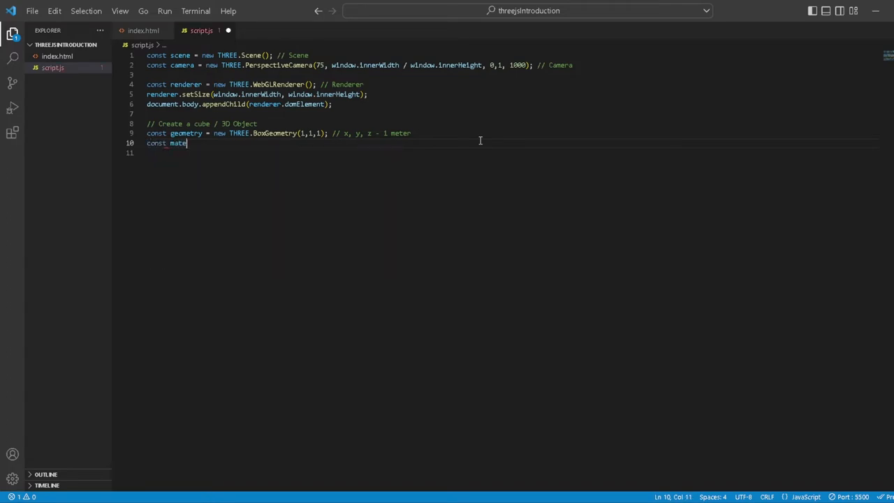
text(rial = ne)
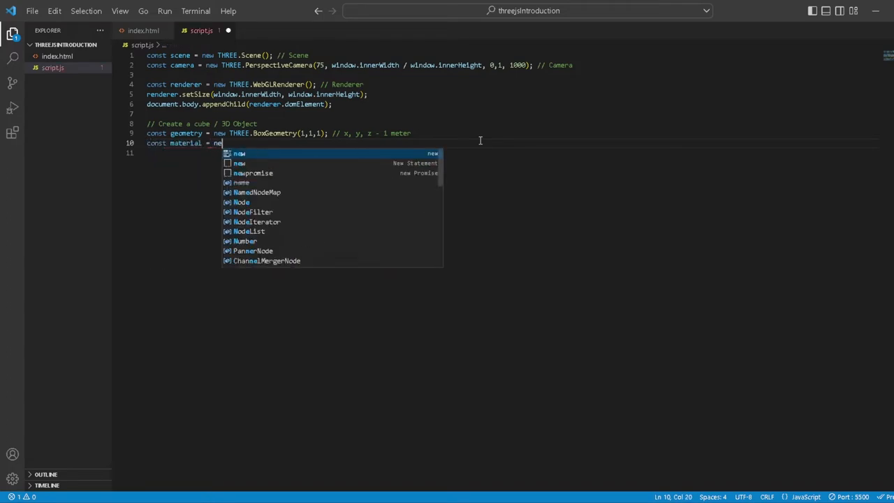
text(THREE)
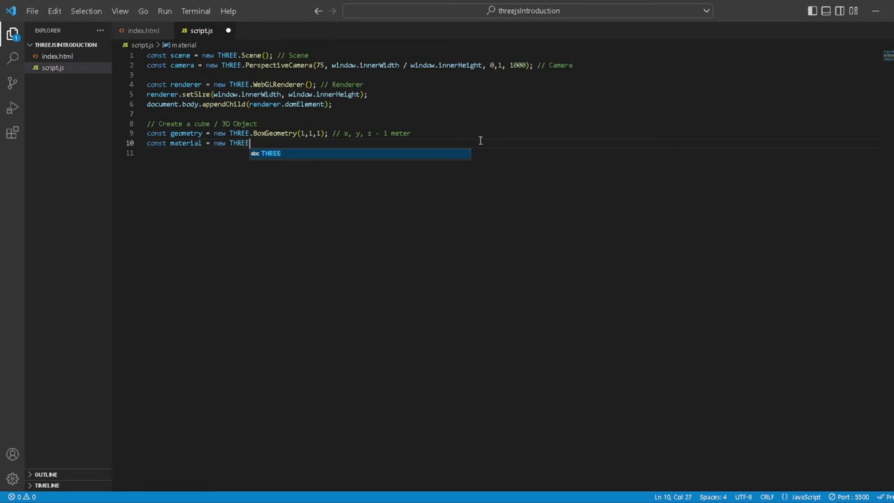
text(.)
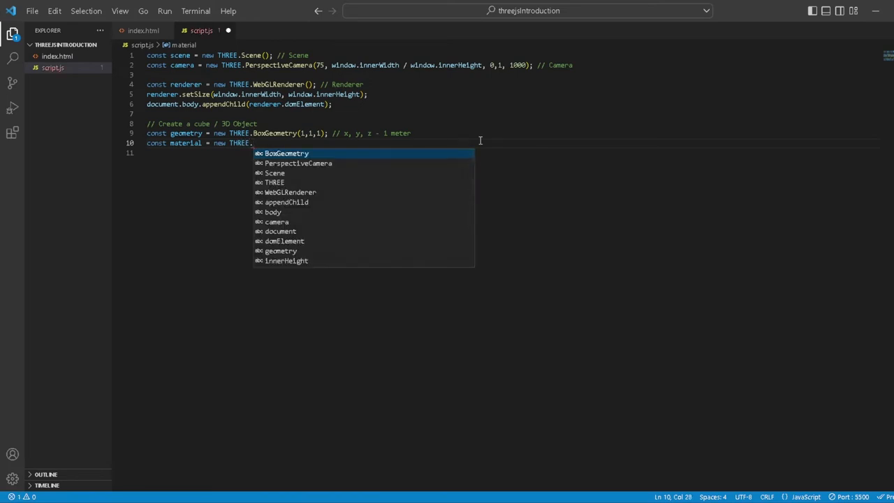
text(Mesh)
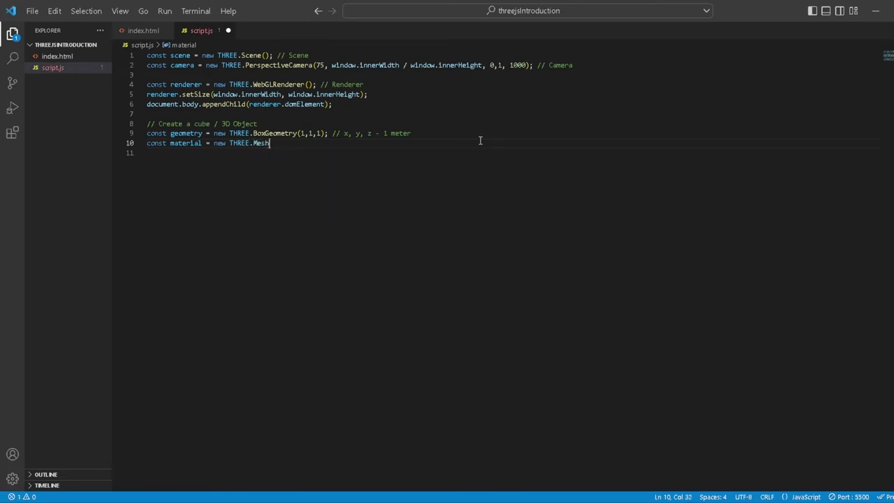
text(Basic)
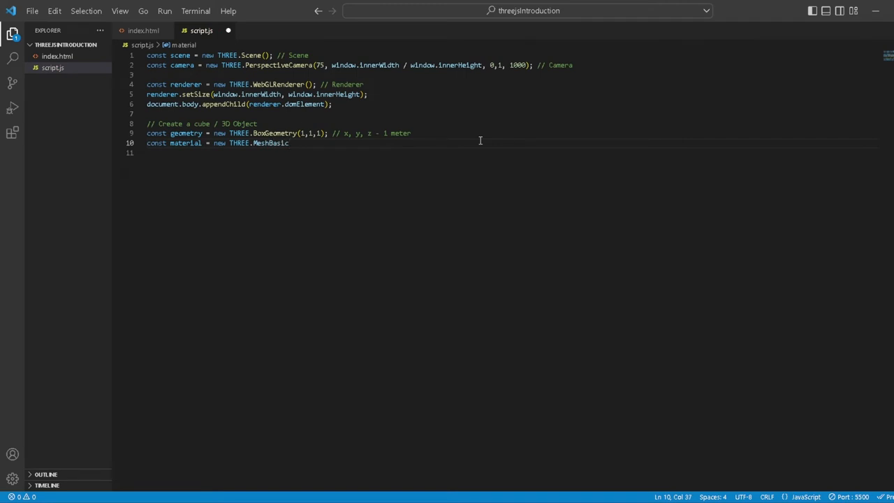
text(M)
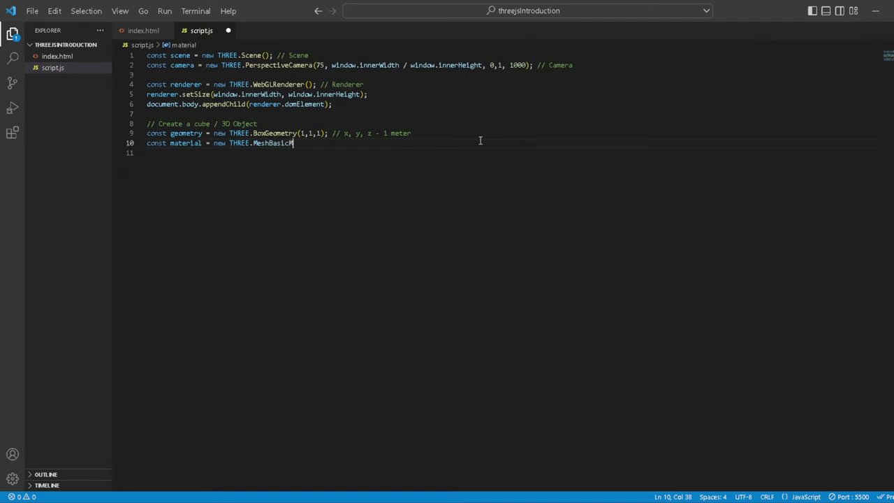
text(a)
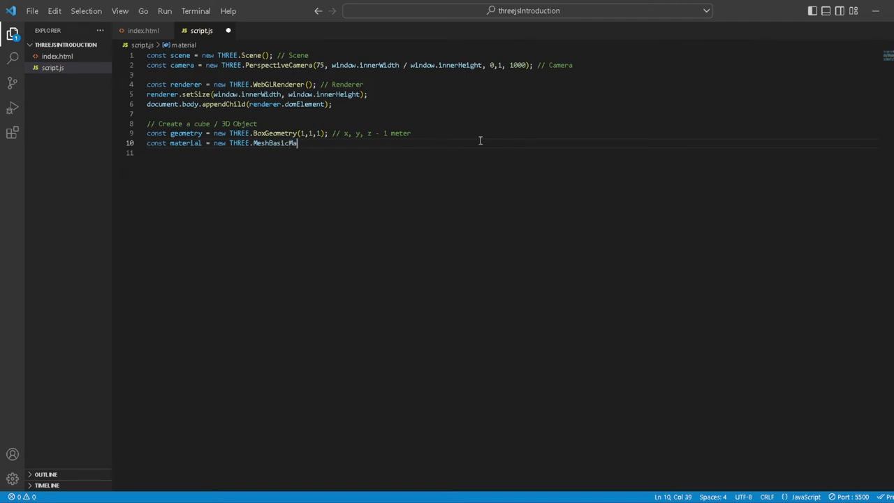
text(rial)
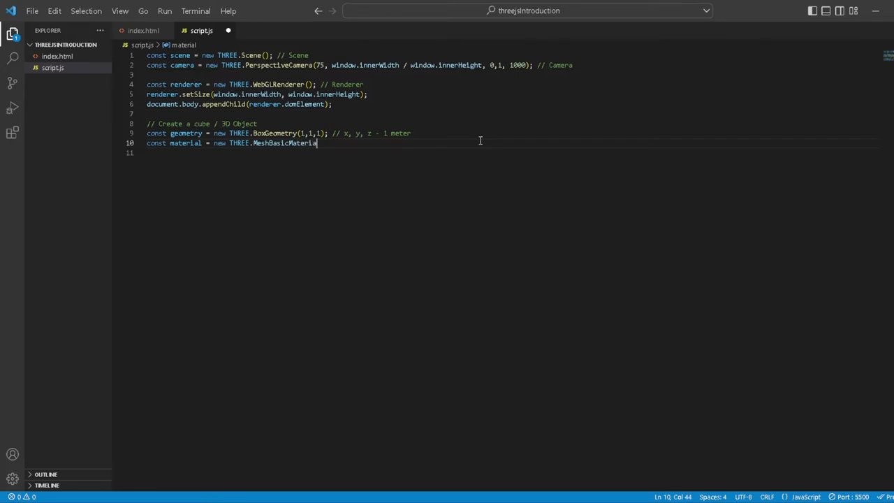
text(())
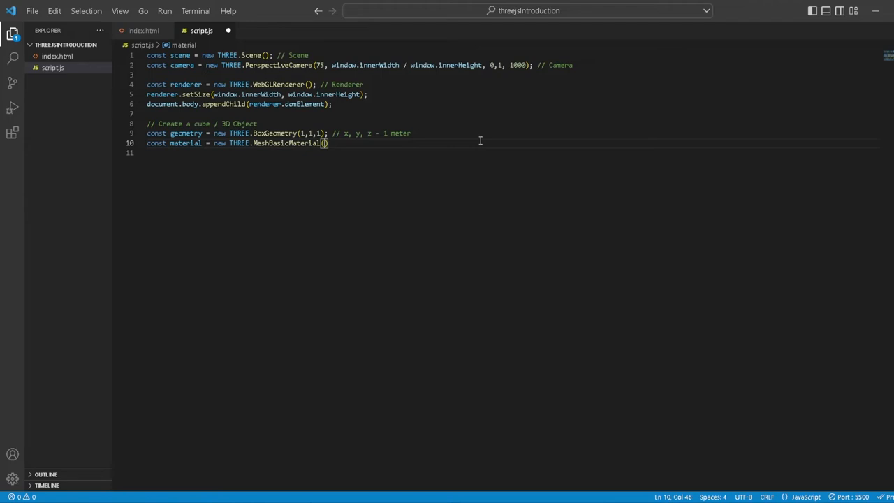
text({)
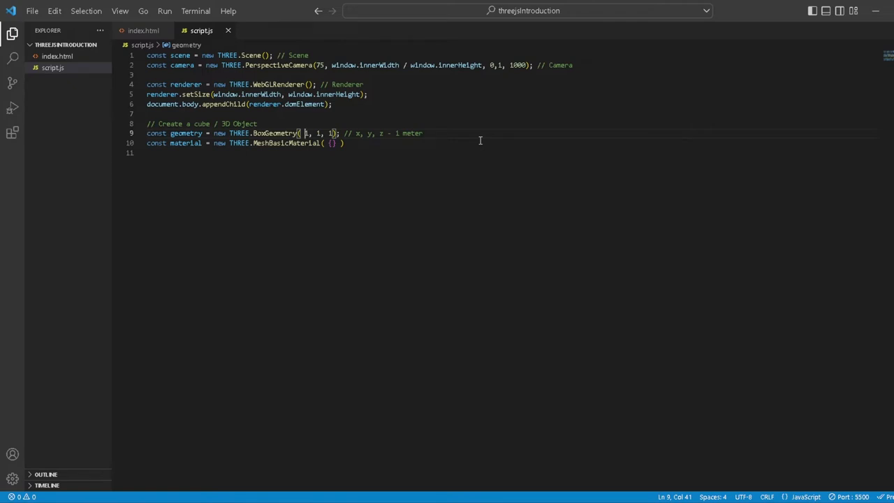
Set the material's options to color: "red" inside the braces
click(332, 142)
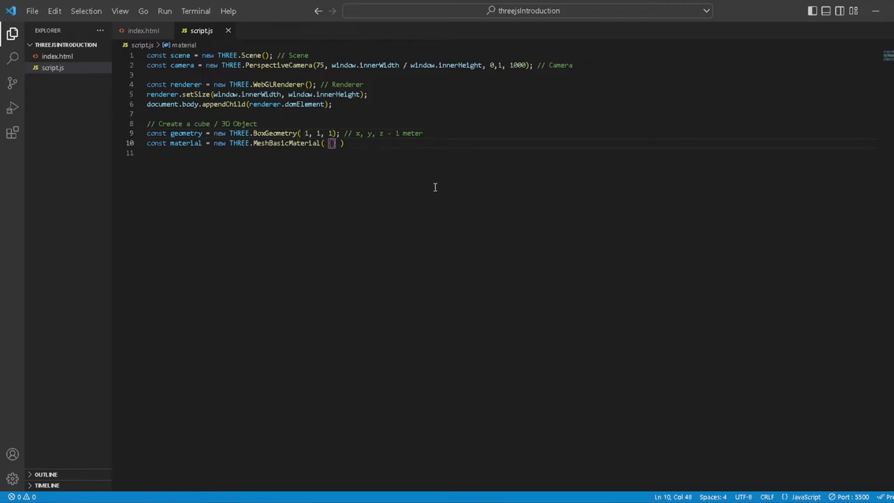
text(color:)
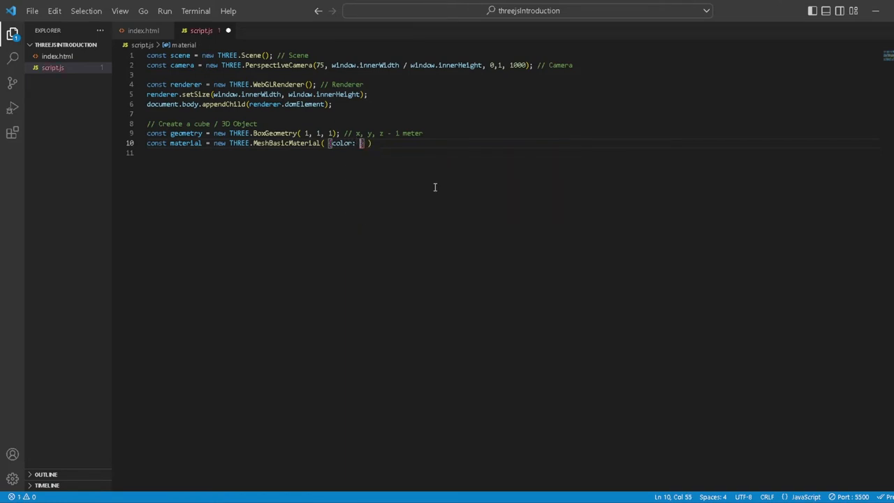
text(")
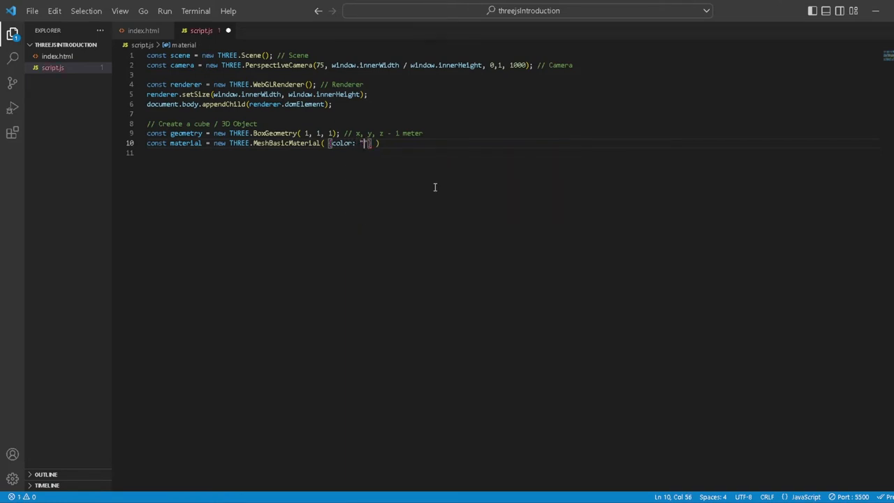
text(r)
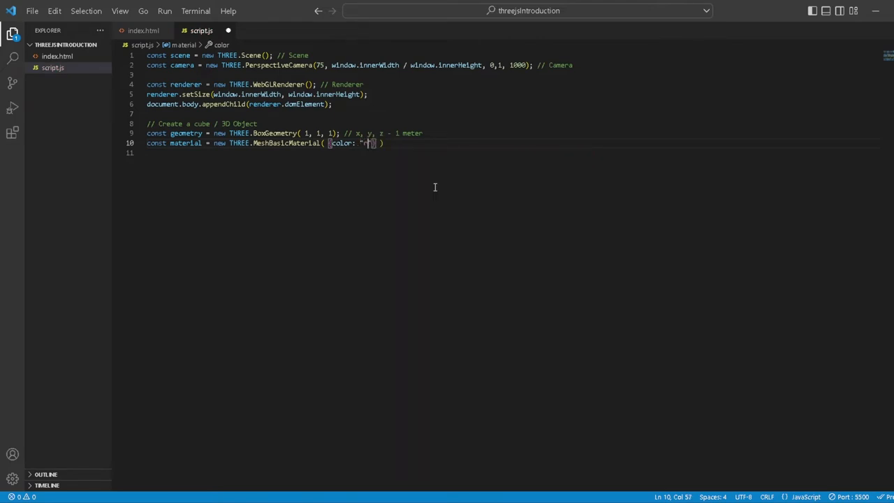
text(ed)
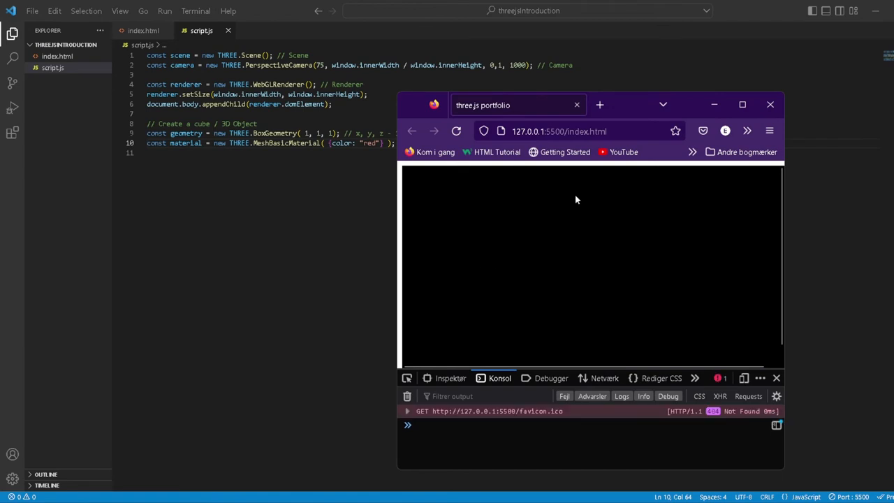
Check the Firefox preview showing a black canvas, then return to the saved script.js
click(489, 424)
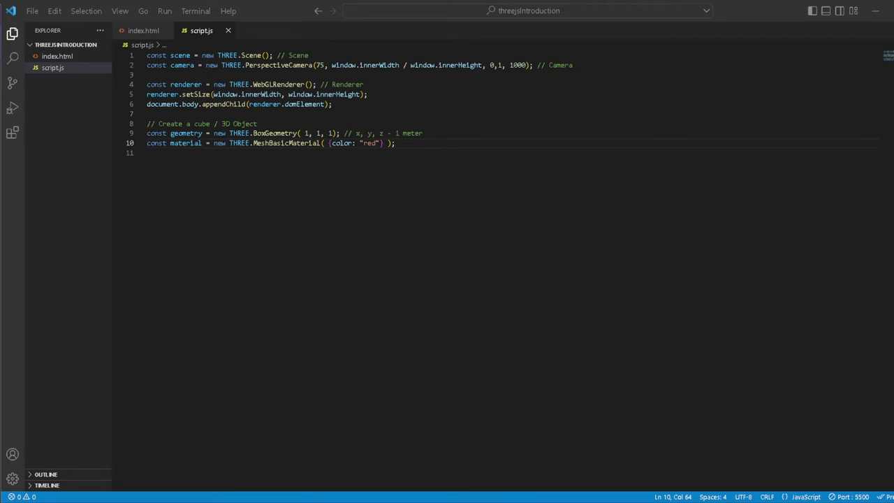
mouse_move(512, 164)
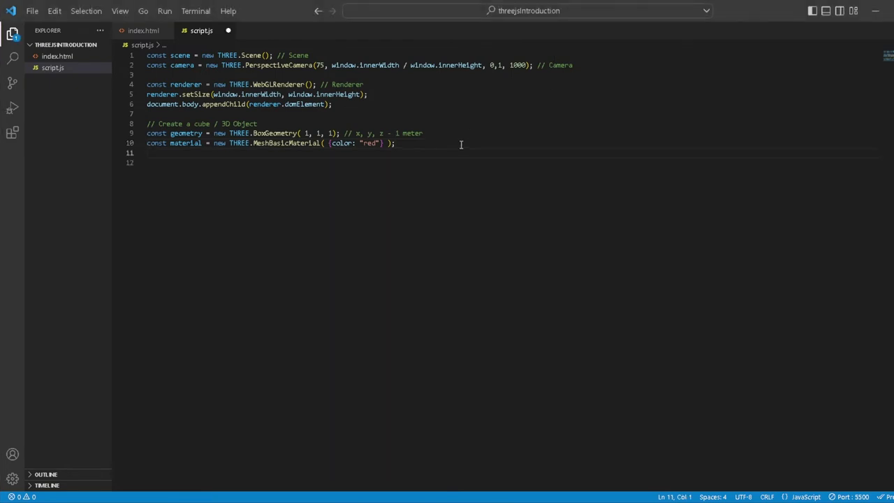
Declare const cube = new THREE.Mesh(geometry) on line 11
text(const c)
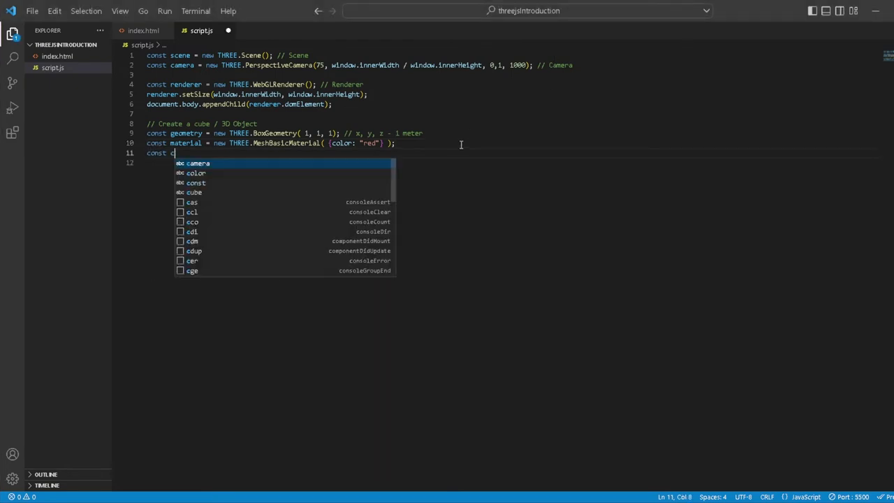
text(cube =)
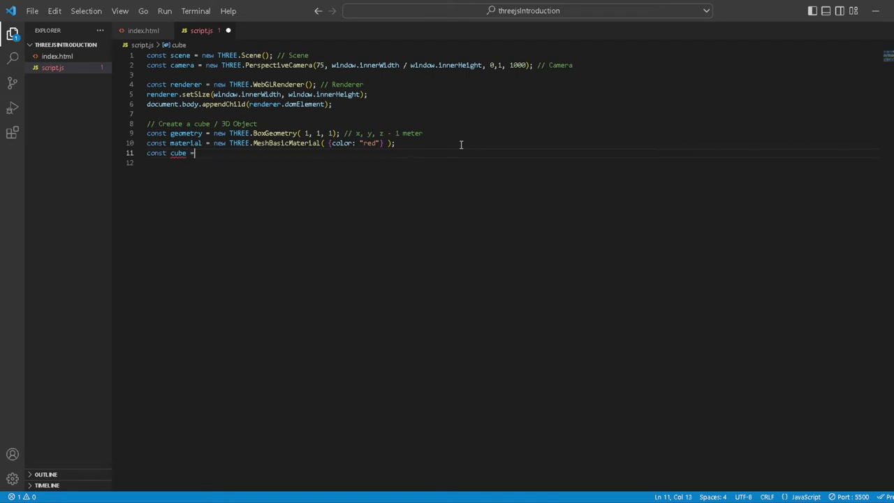
text(ne)
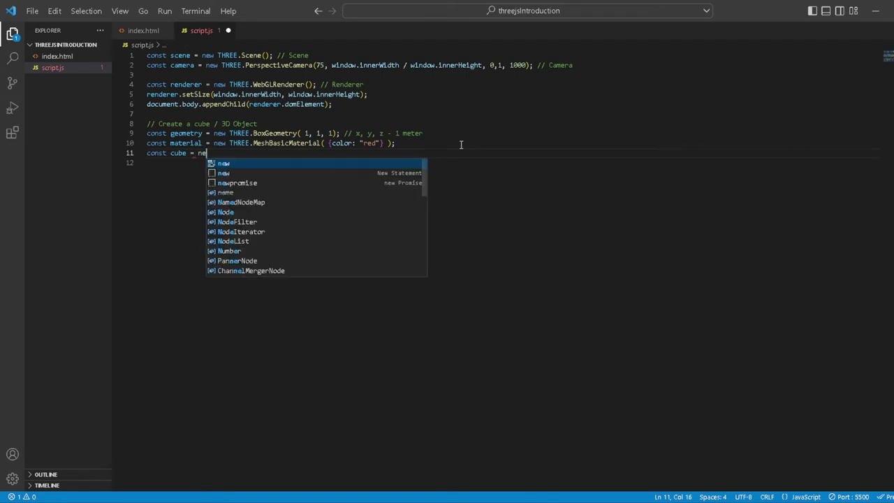
text(w.)
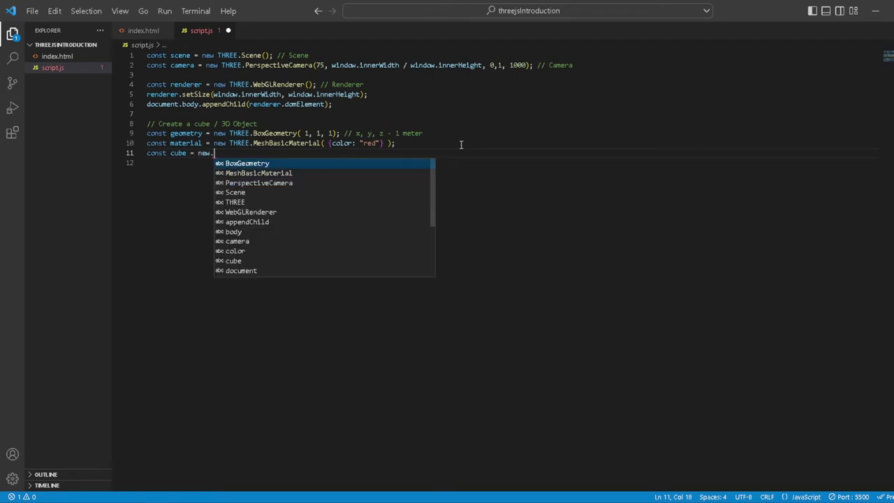
text(Th)
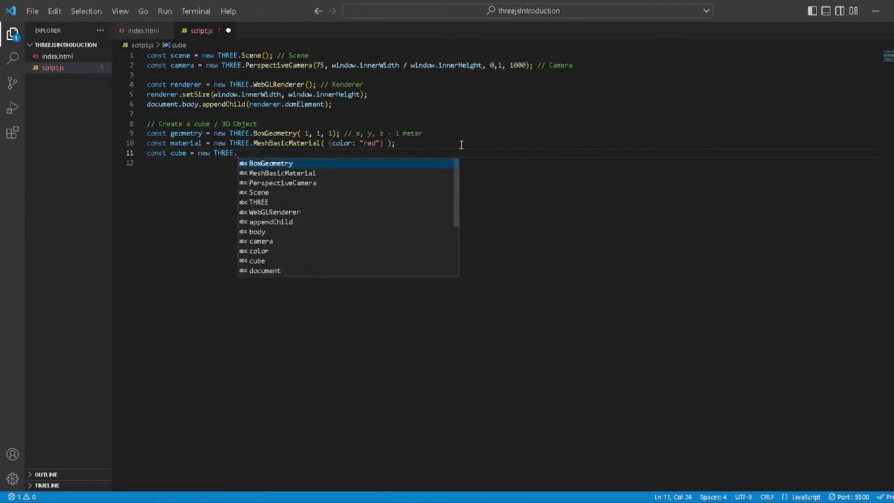
text(Mesh/)
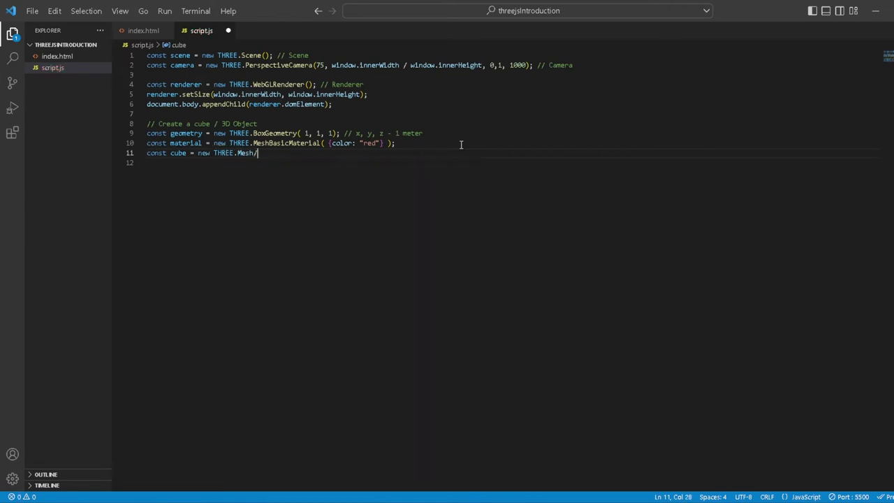
text(())
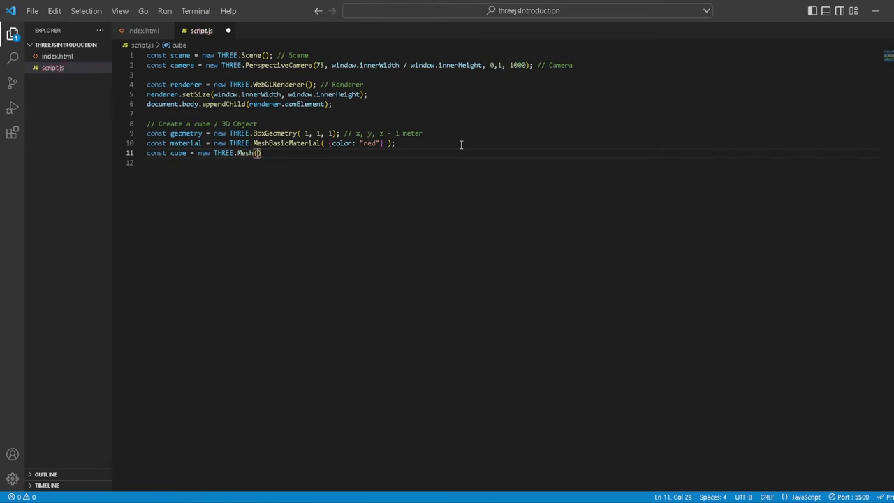
text(geometry)
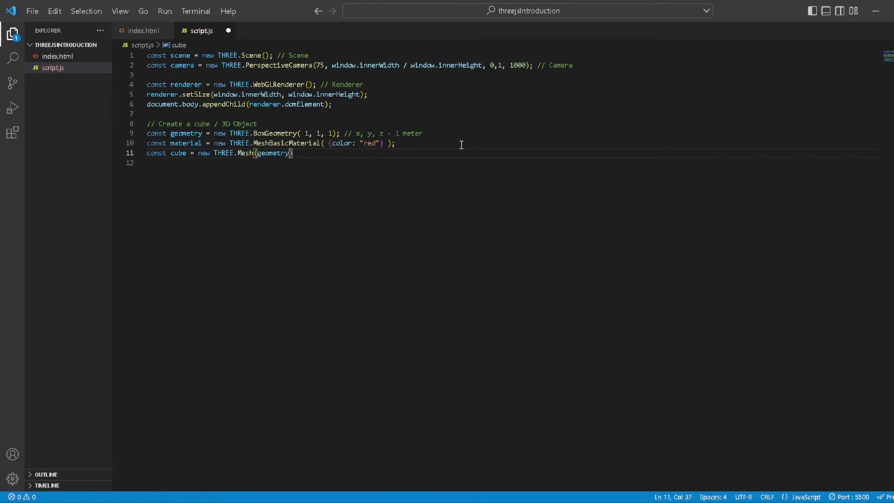
mouse_move(185, 133)
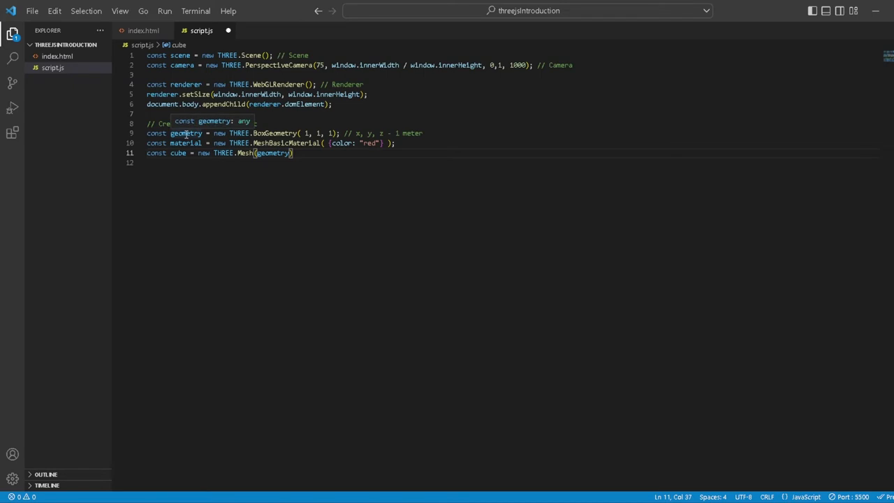
click(396, 143)
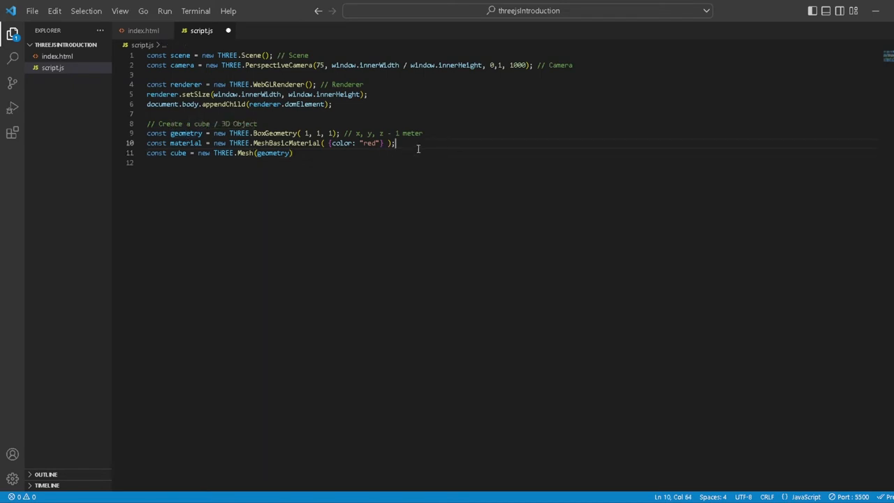
Comment the material line 'Cube Material' and reword the box comment to 'x, y, z 1m - Cube geometry'
text(// Cube Material)
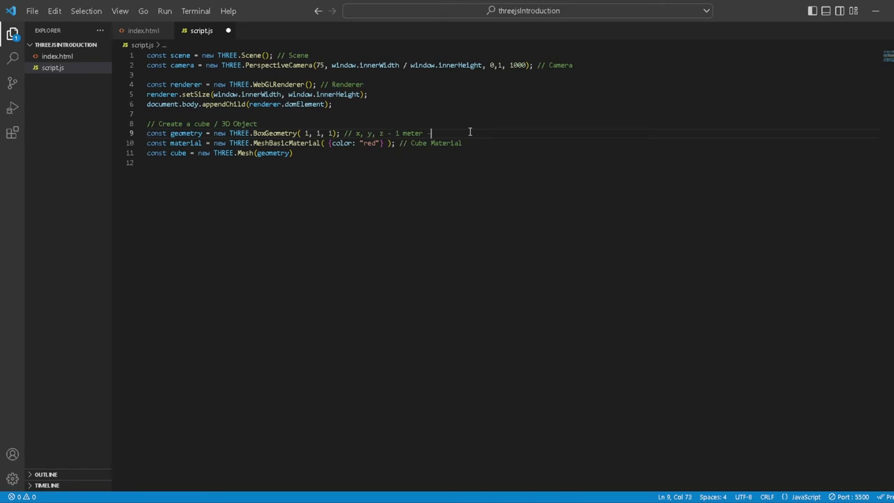
key(BackSpace)
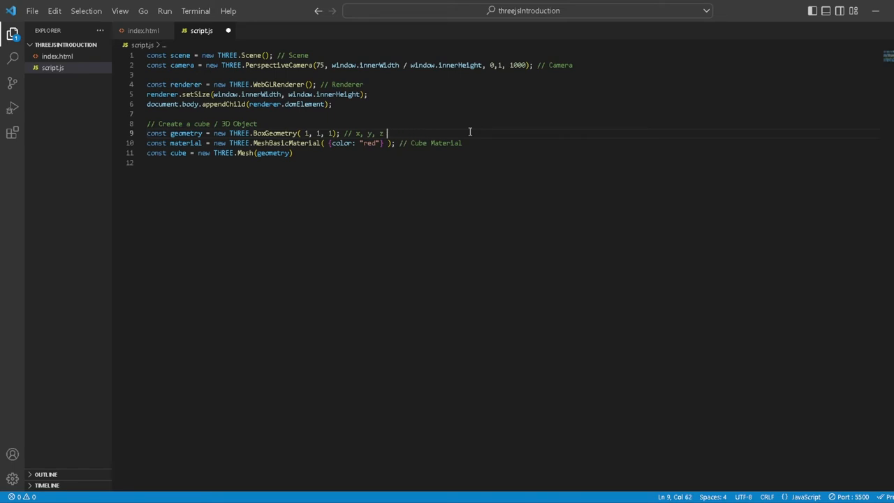
text(1m -)
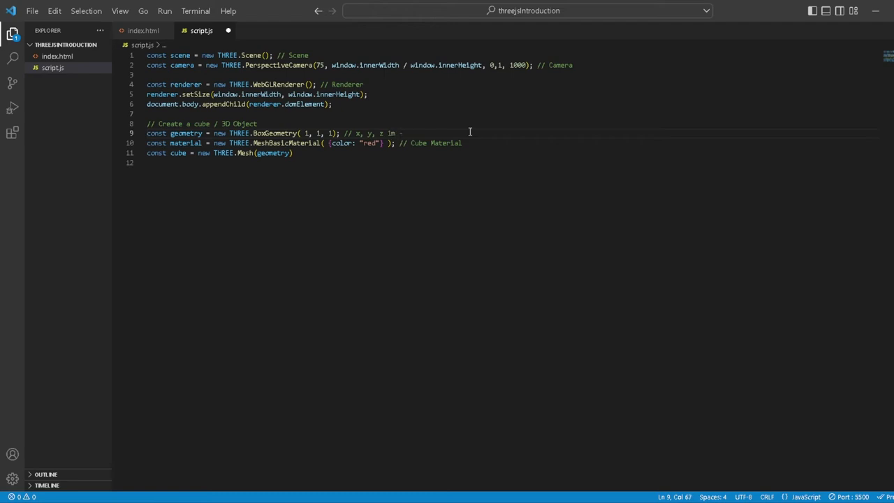
text(Cube)
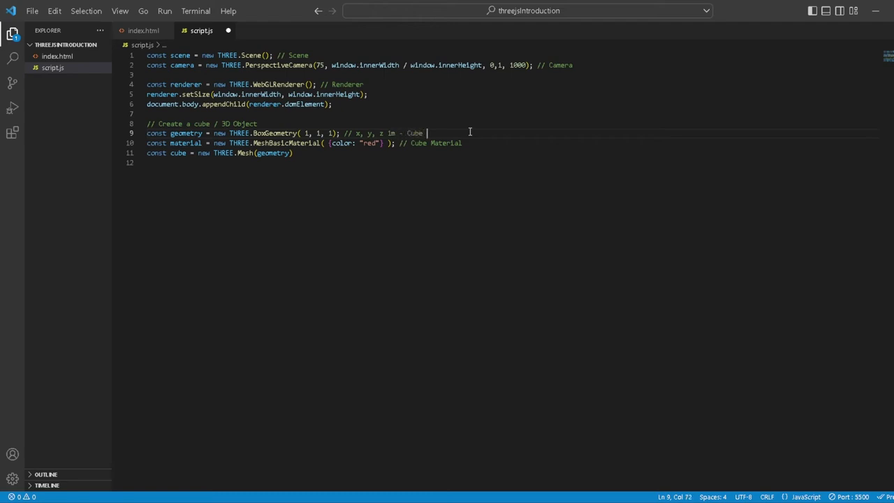
text(geometry)
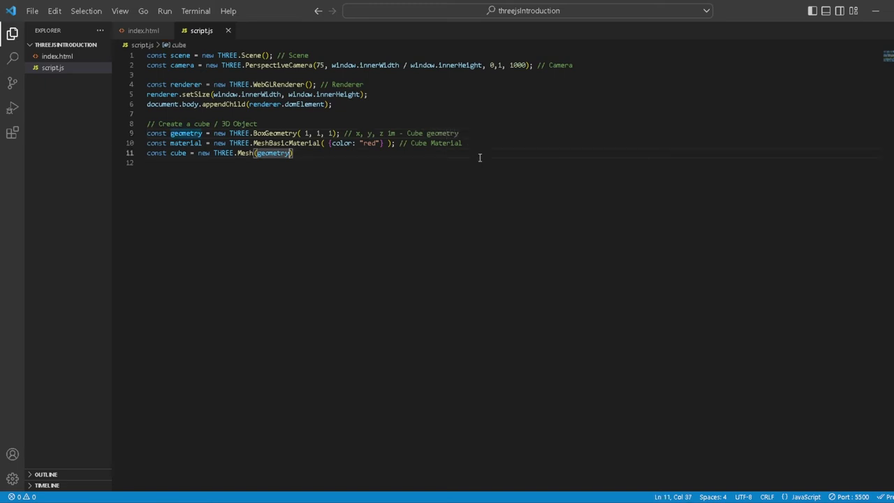
Make the cube new THREE.Mesh(geometry, material); and save script.js
text(, material)
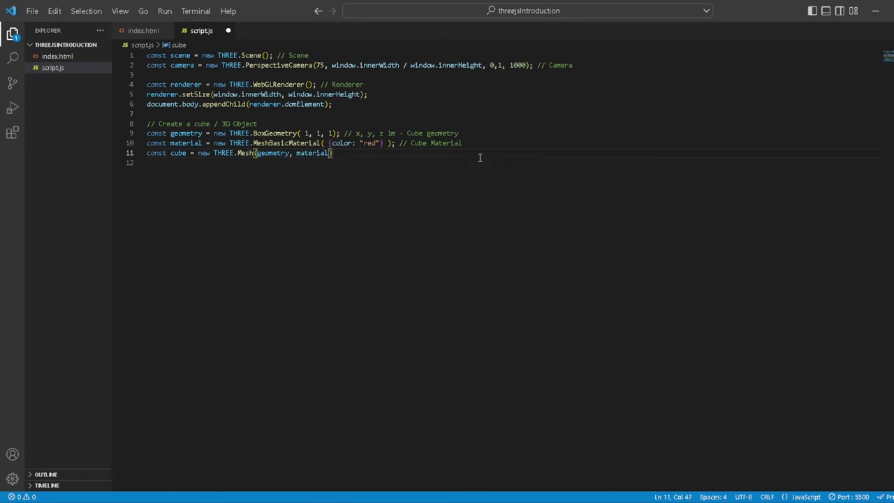
text(;)
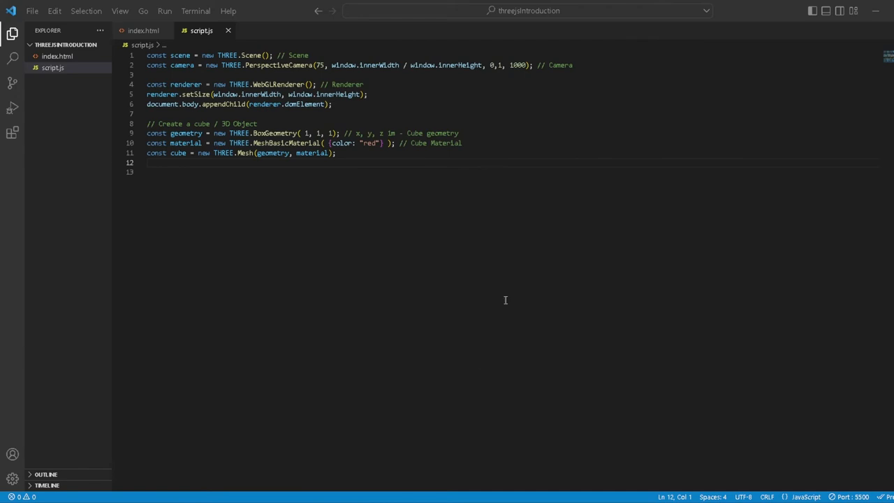
Add the cube to the scene with scene.add( cube ); on line 12 and save
key(enter)
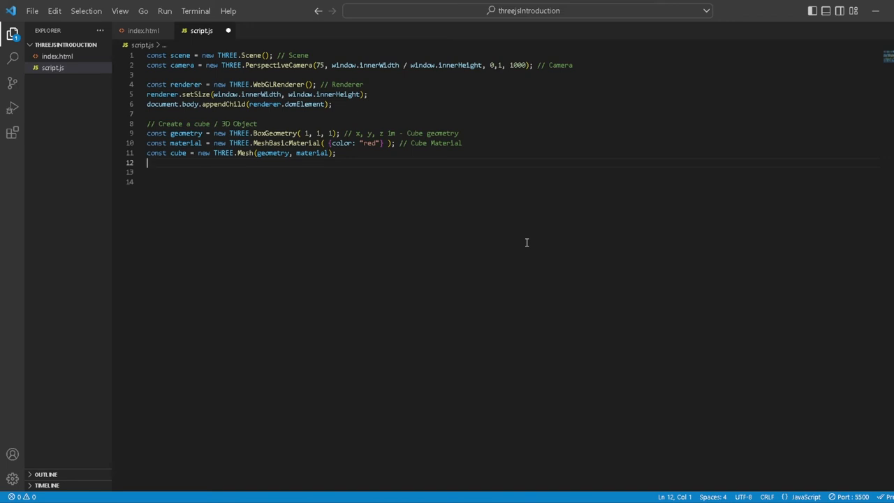
text(sce)
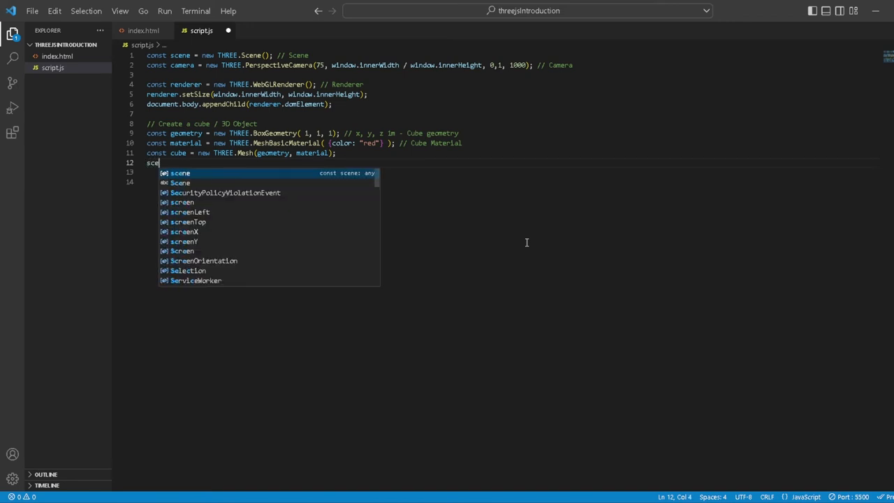
text(ne.add()
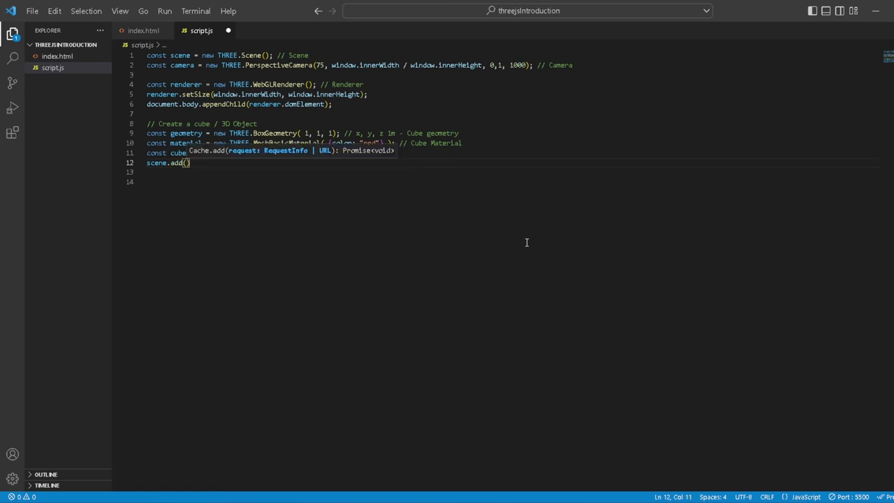
mouse_move(183, 153)
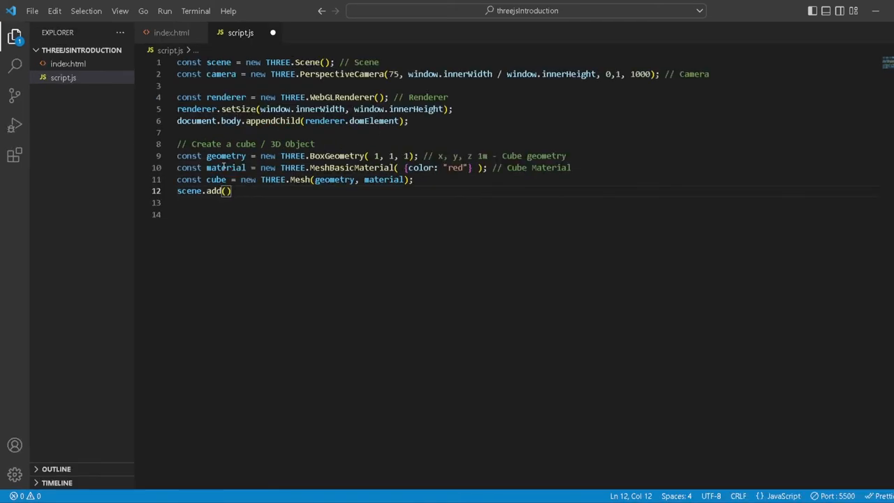
mouse_move(309, 224)
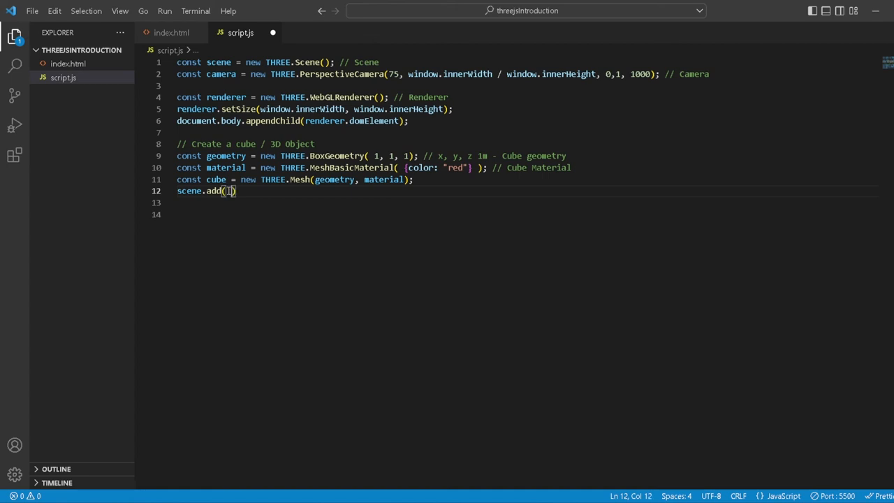
text(cube)
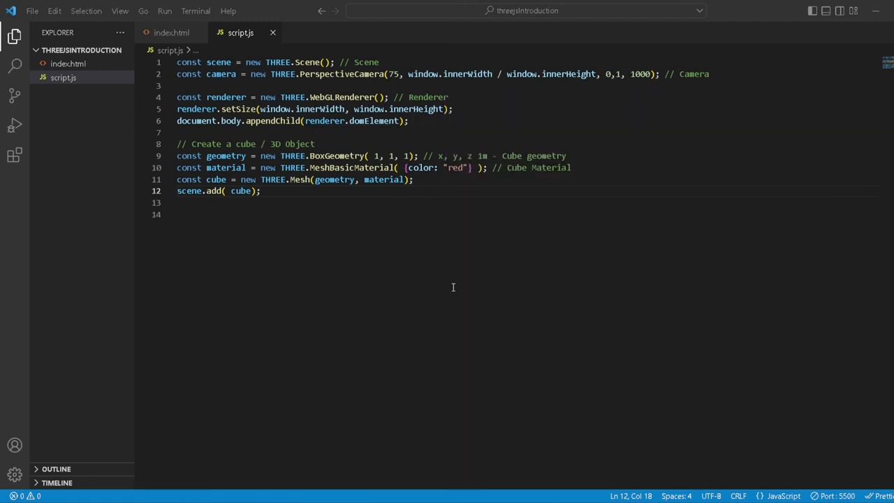
Set camera.position.z = 5; on line 14 and save the file
key(Enter)
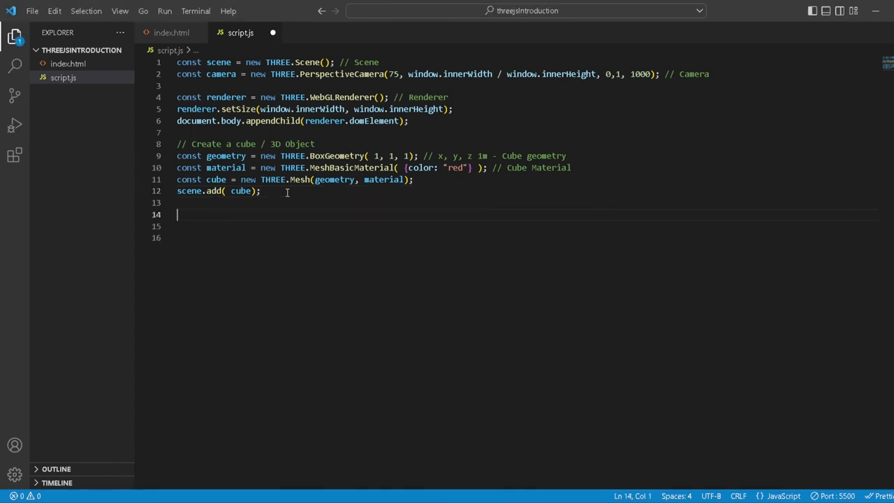
text(camera)
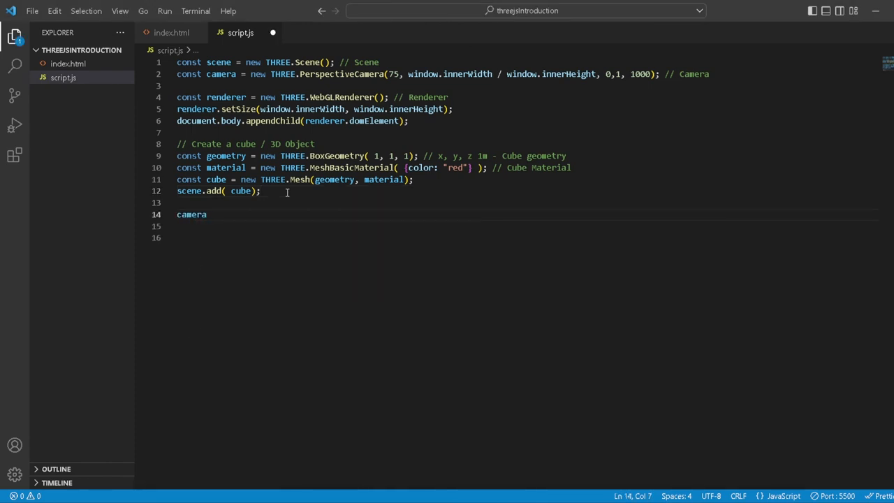
text(.)
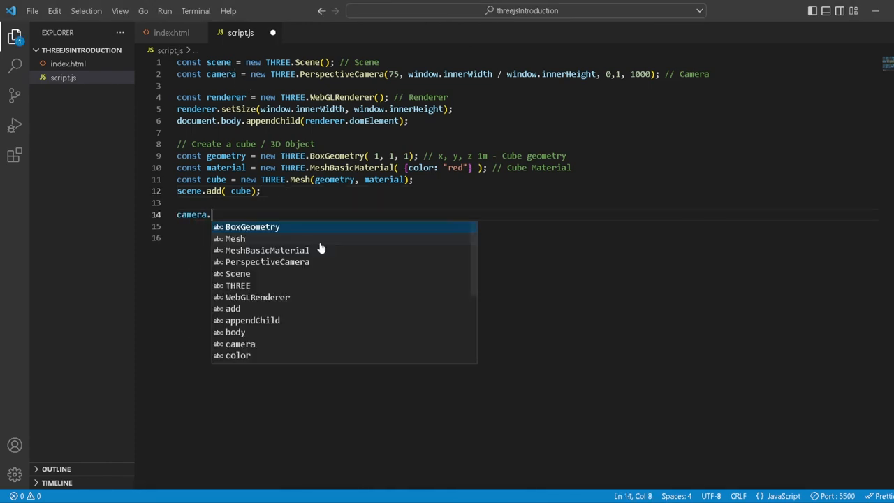
text(position.z = 5;)
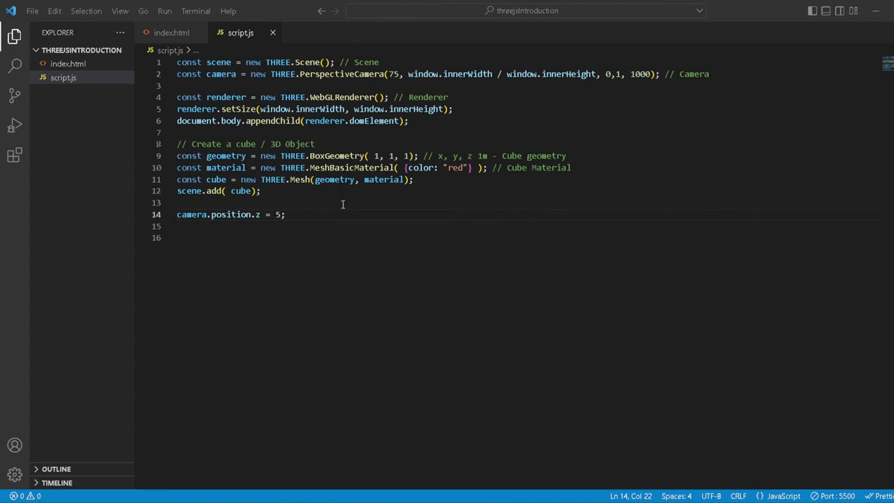
click(196, 203)
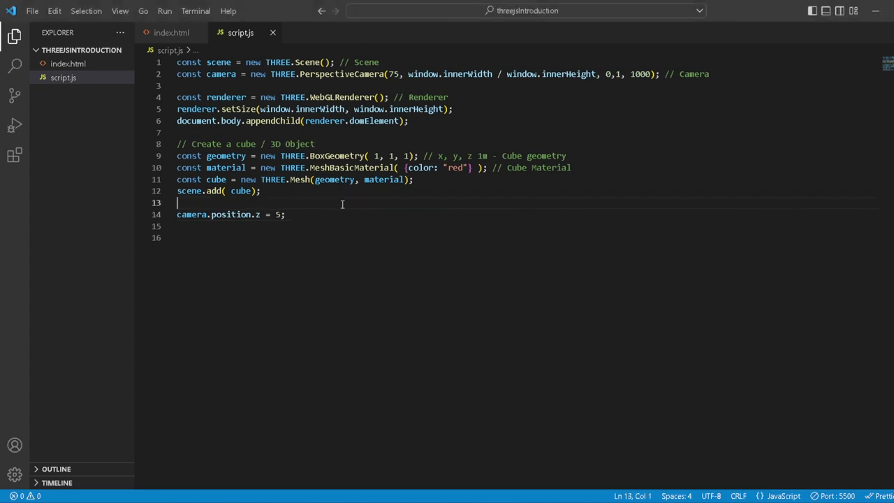